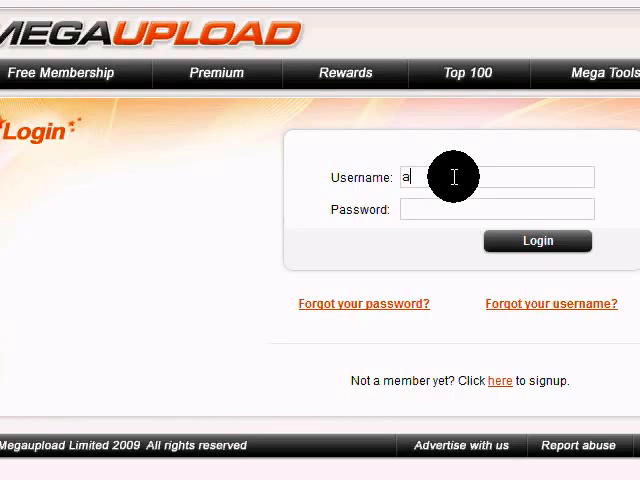
Step: Log in to Megaupload with the saved username and password
text(sh)
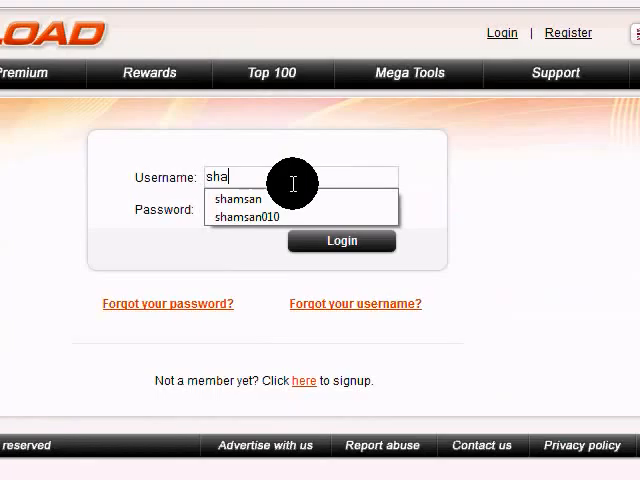
click(249, 216)
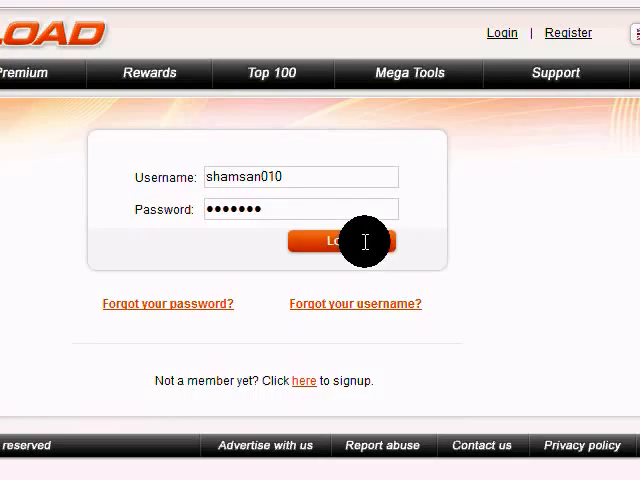
click(341, 241)
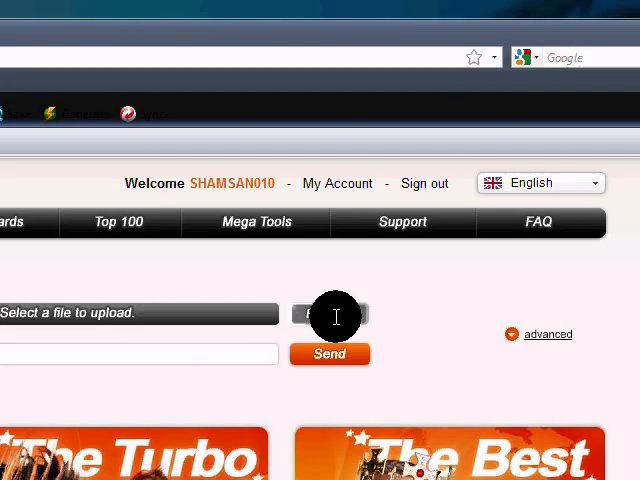
Step: Select Gotcha.exe in the Browse file dialog for upload
click(336, 313)
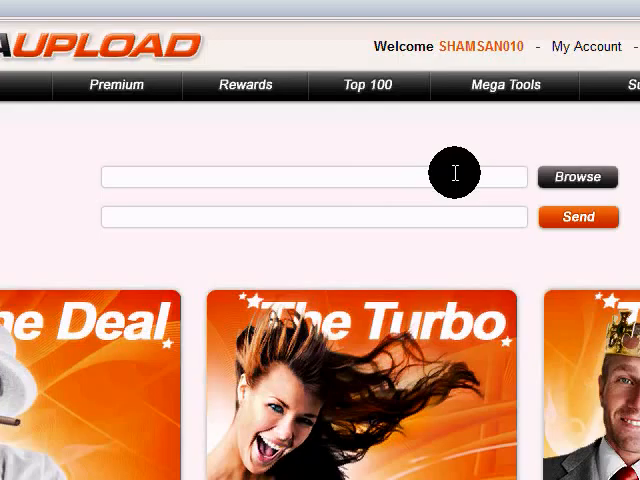
click(577, 177)
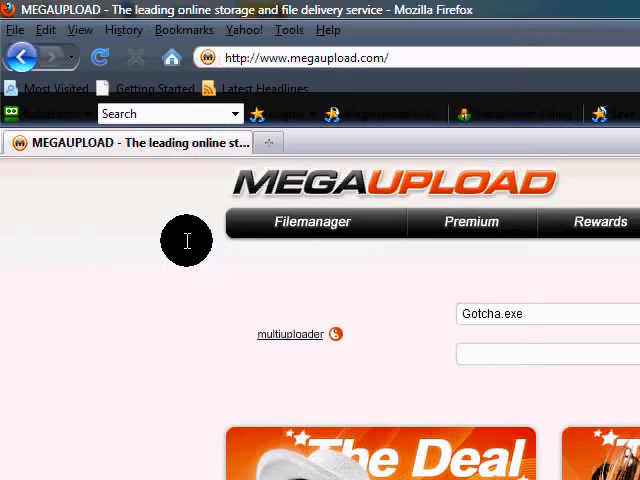
scroll(down, 3)
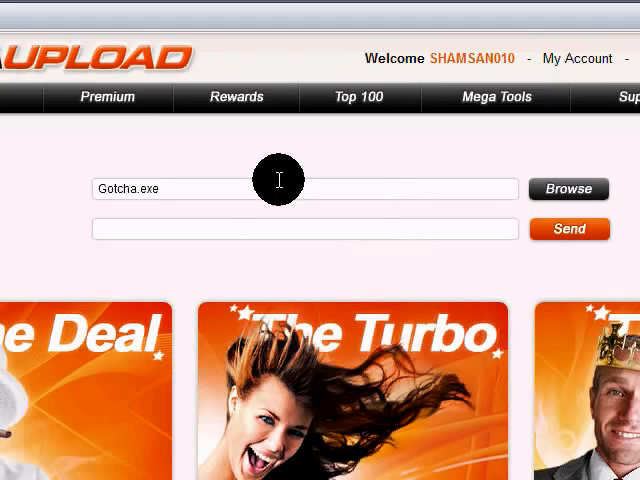
Step: Enter a description for Gotcha.exe and send the upload
text(A sh)
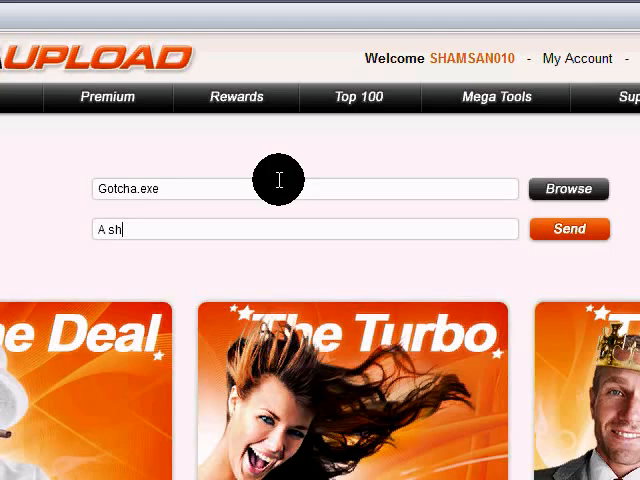
click(569, 229)
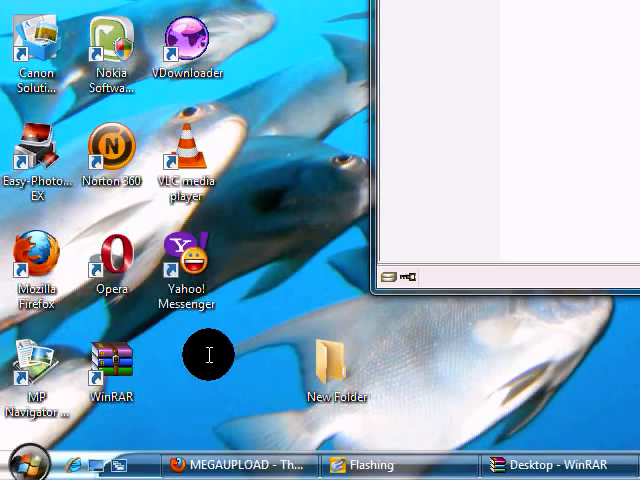
Step: Drag the WinRAR window showing Desktop files into full view
drag(209, 355, 180, 283)
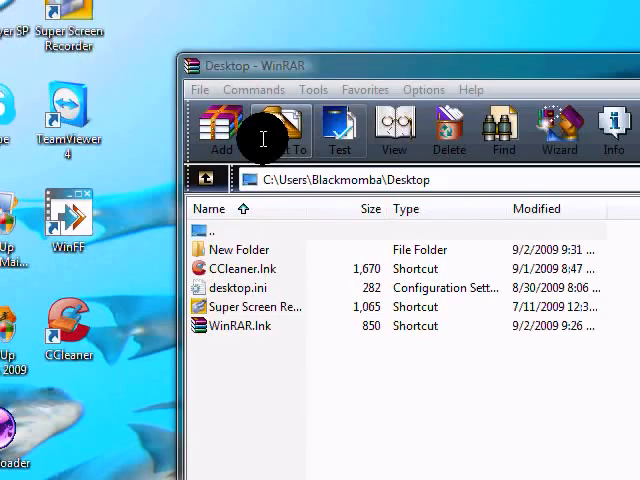
Step: Start a new archive via Add and browse Desktop files to include
click(221, 130)
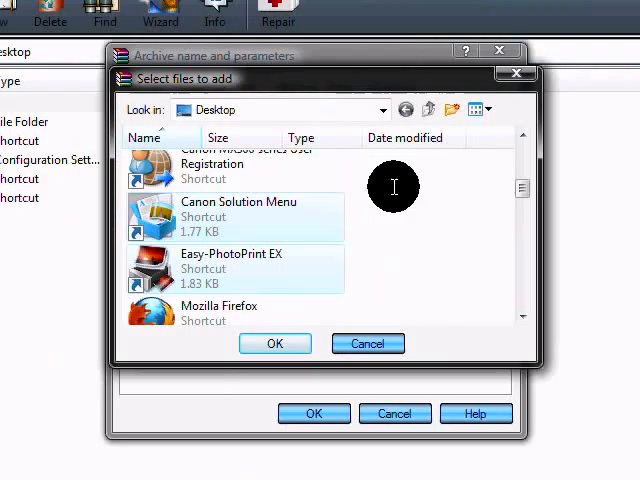
scroll(down, 3)
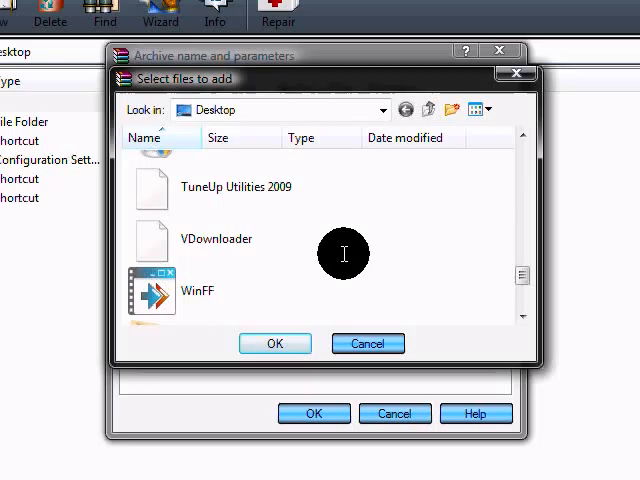